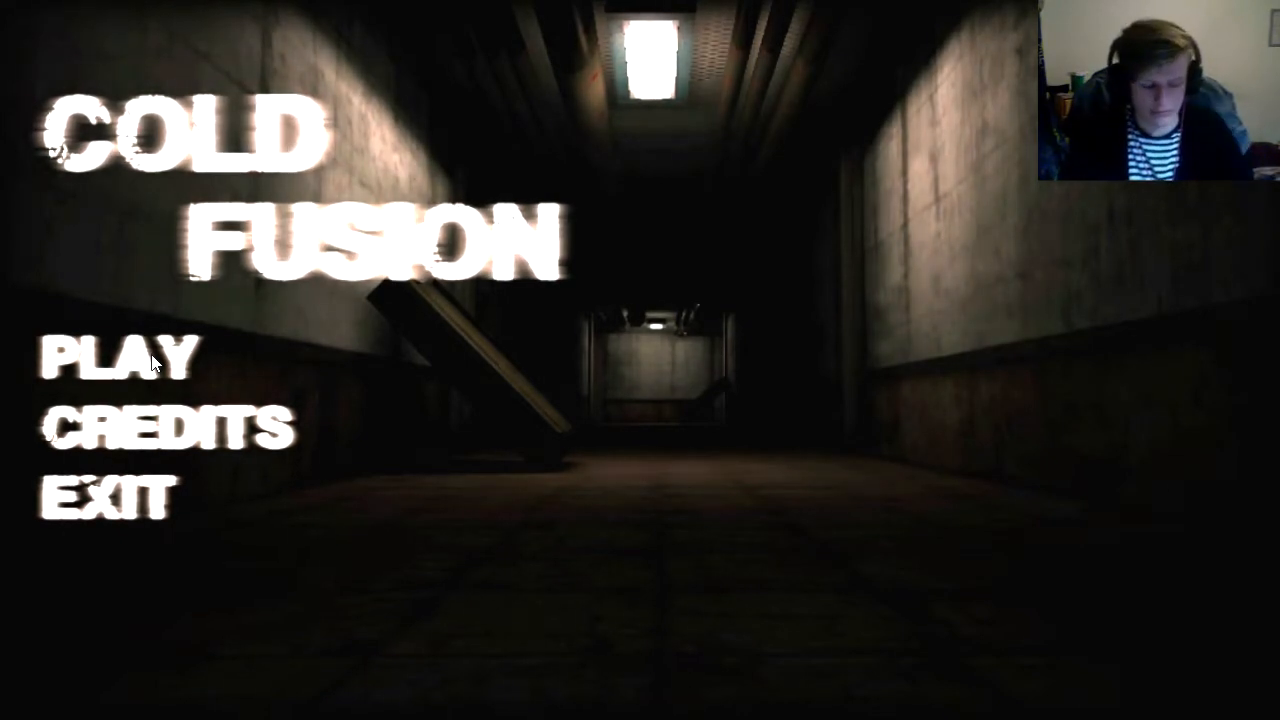
Step: Choose PLAY on the title menu to begin a new game
{"action": "left_click", "coordinate": [113, 360]}
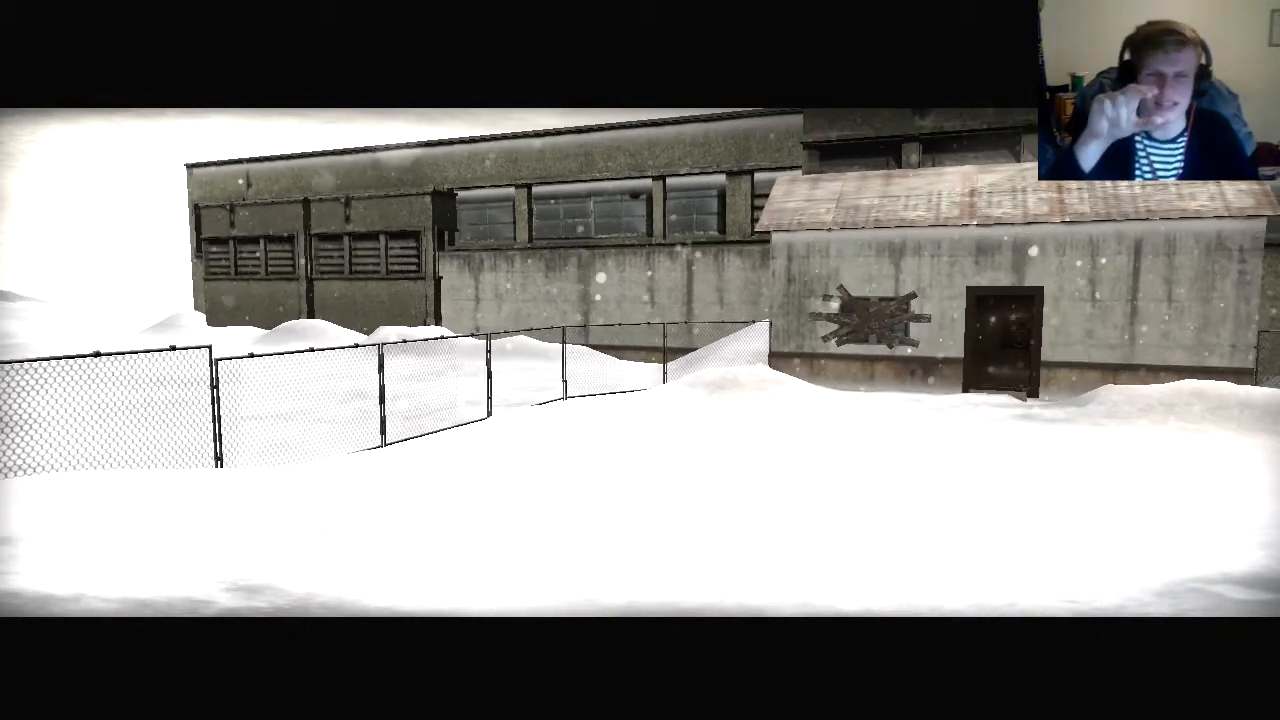
{"action": "mouse_move", "coordinate": [640, 360]}
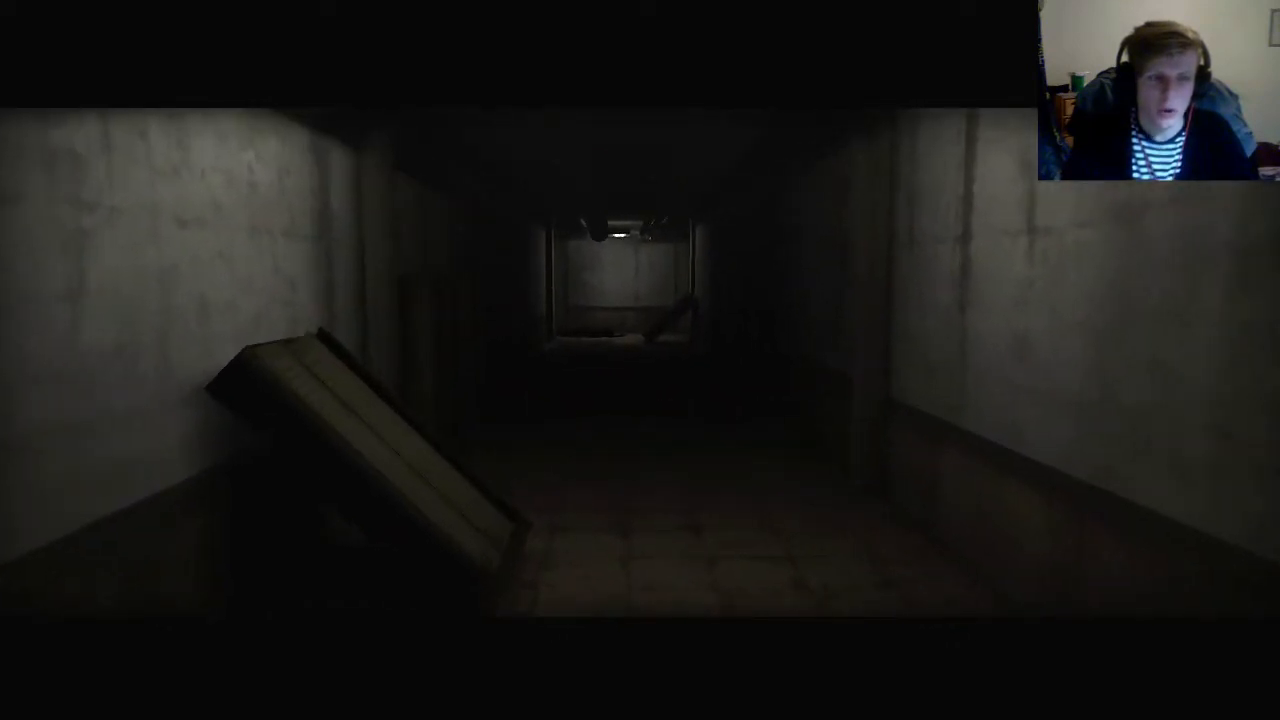
Step: Walk through the dark corridor toward the lit end of the hallway
{"action": "key", "text": "w"}
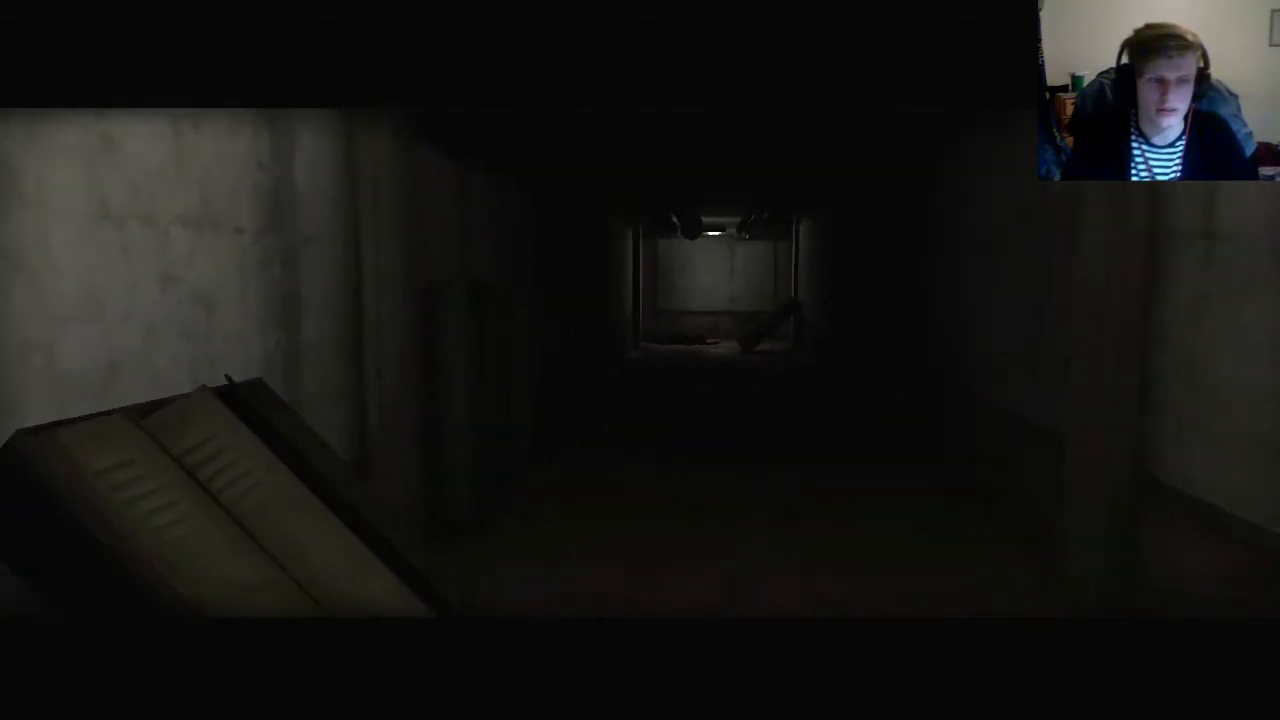
{"action": "key", "text": "w"}
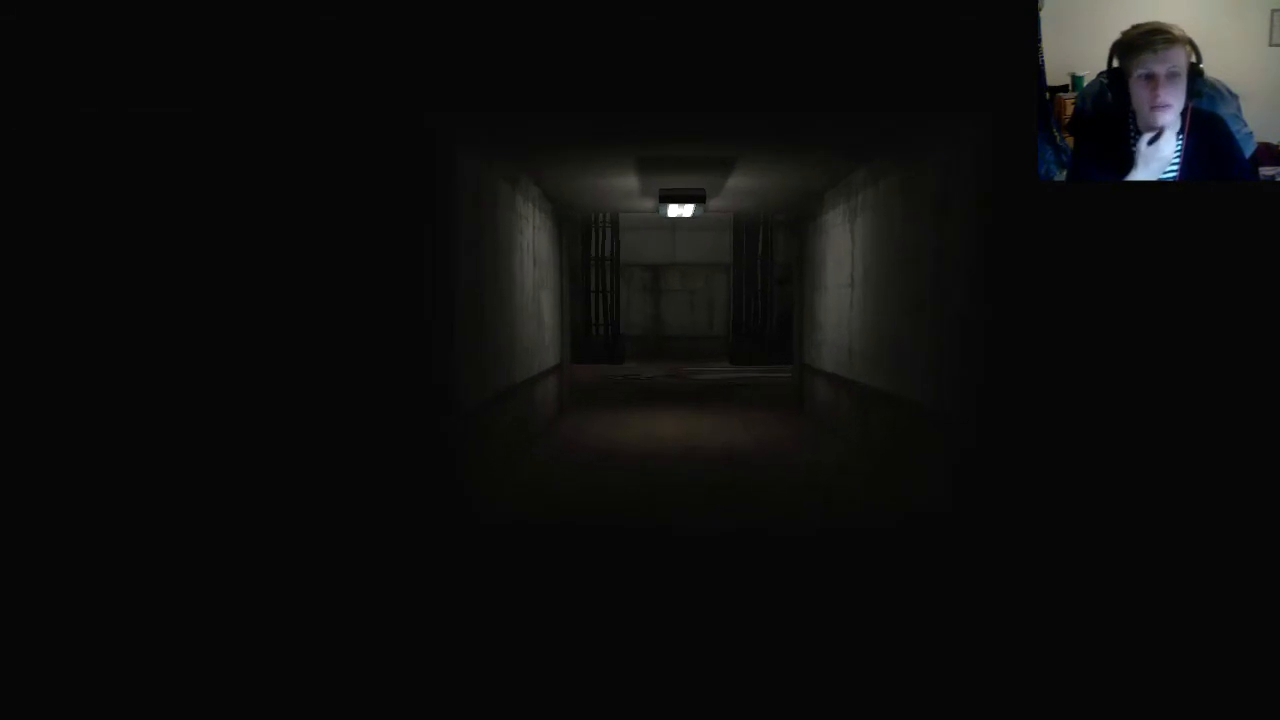
{"action": "key", "text": "w"}
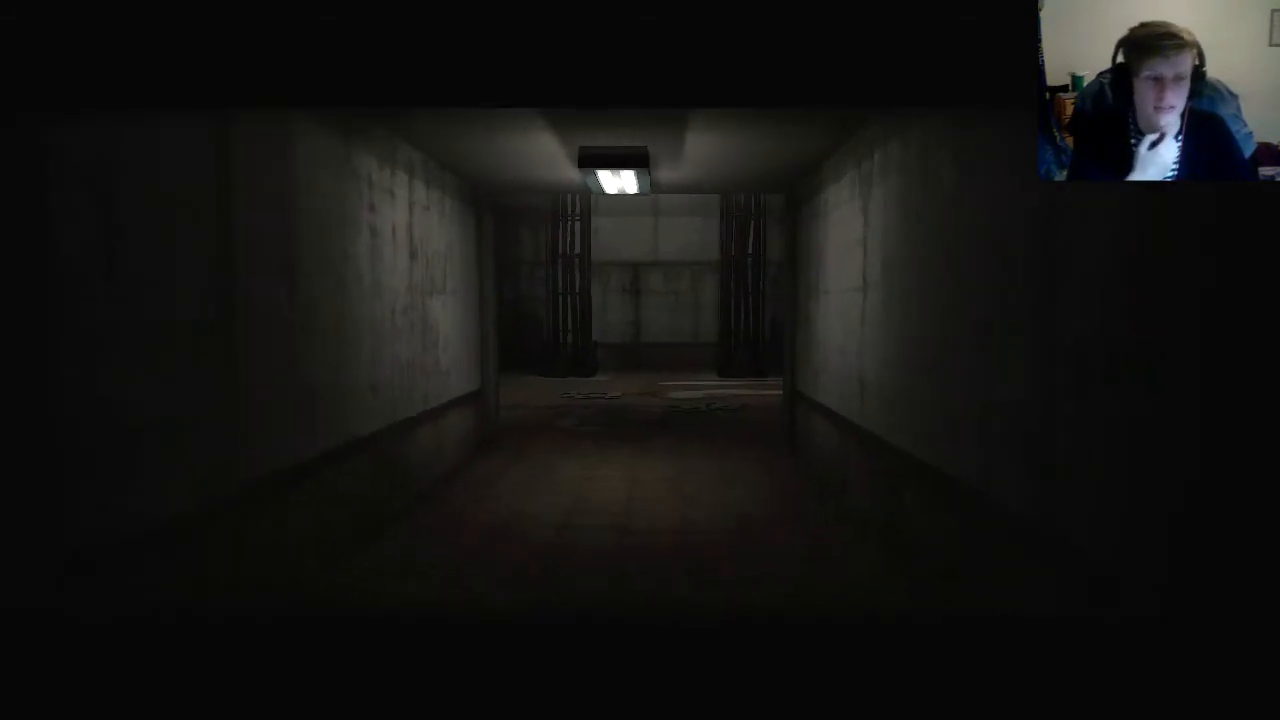
Step: Continue down the hallway and step through the lit doorway into the room
{"action": "key", "text": "w"}
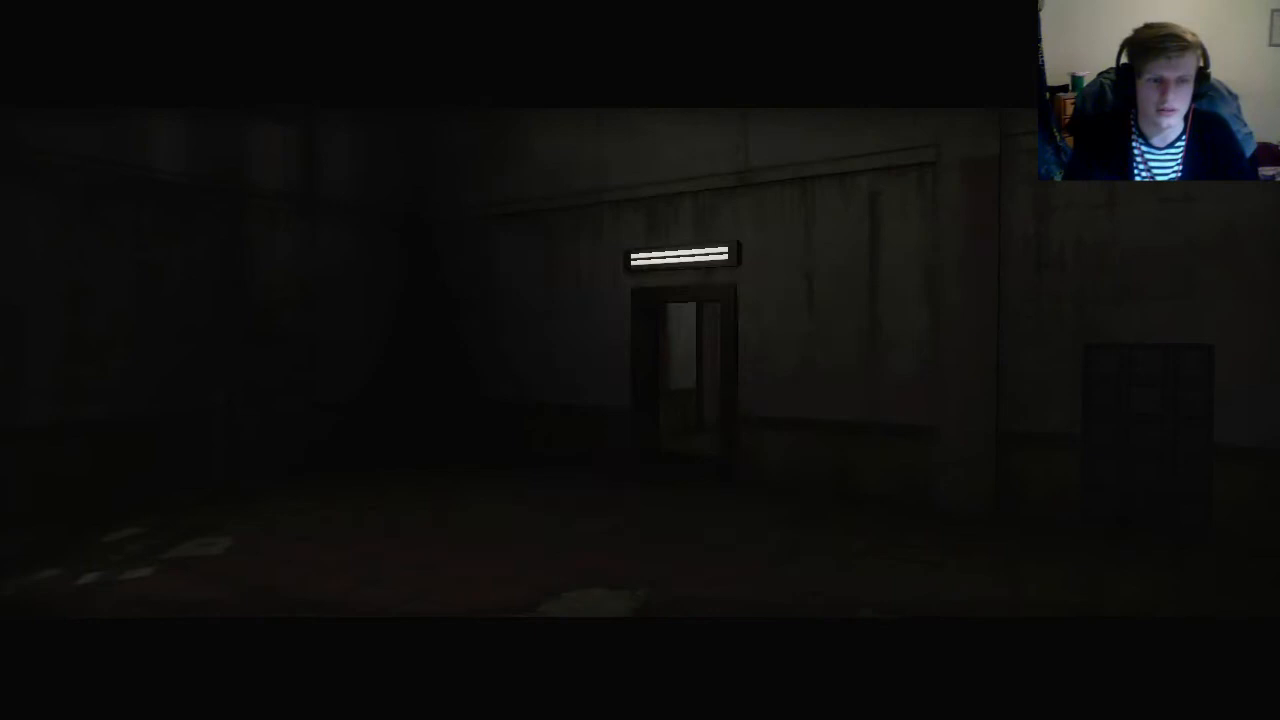
{"action": "key", "text": "w"}
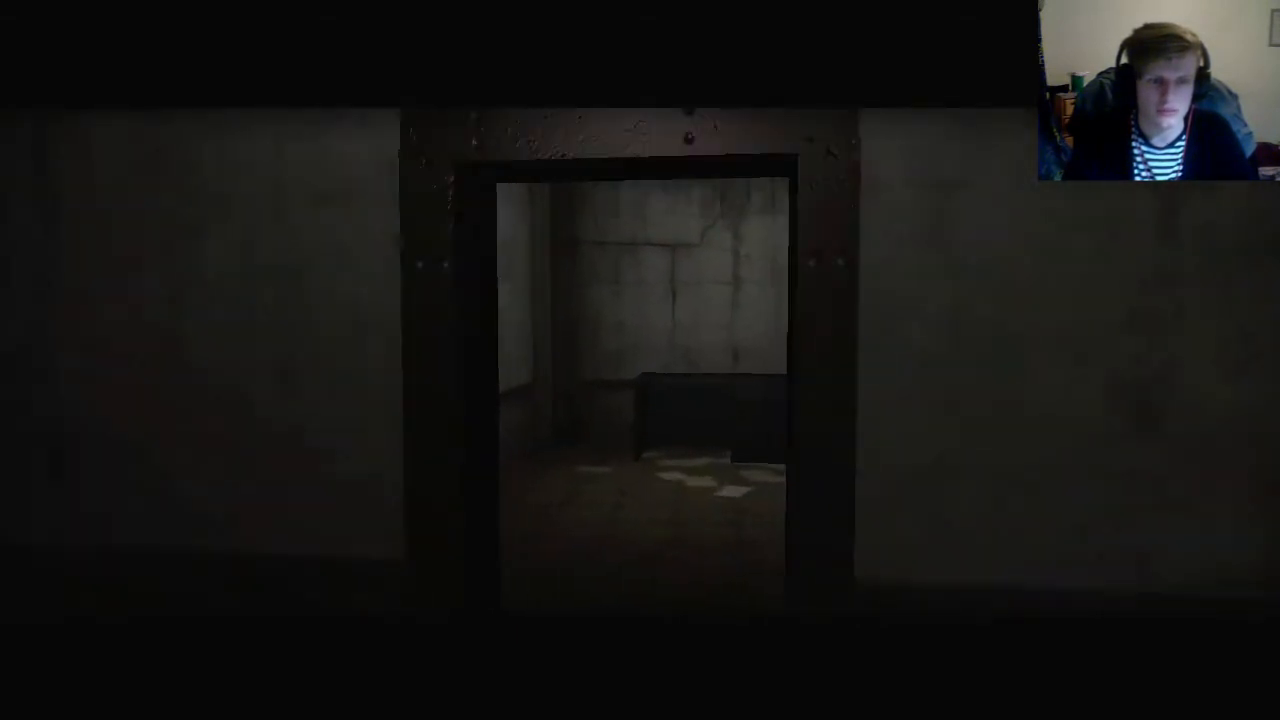
{"action": "key", "text": "w"}
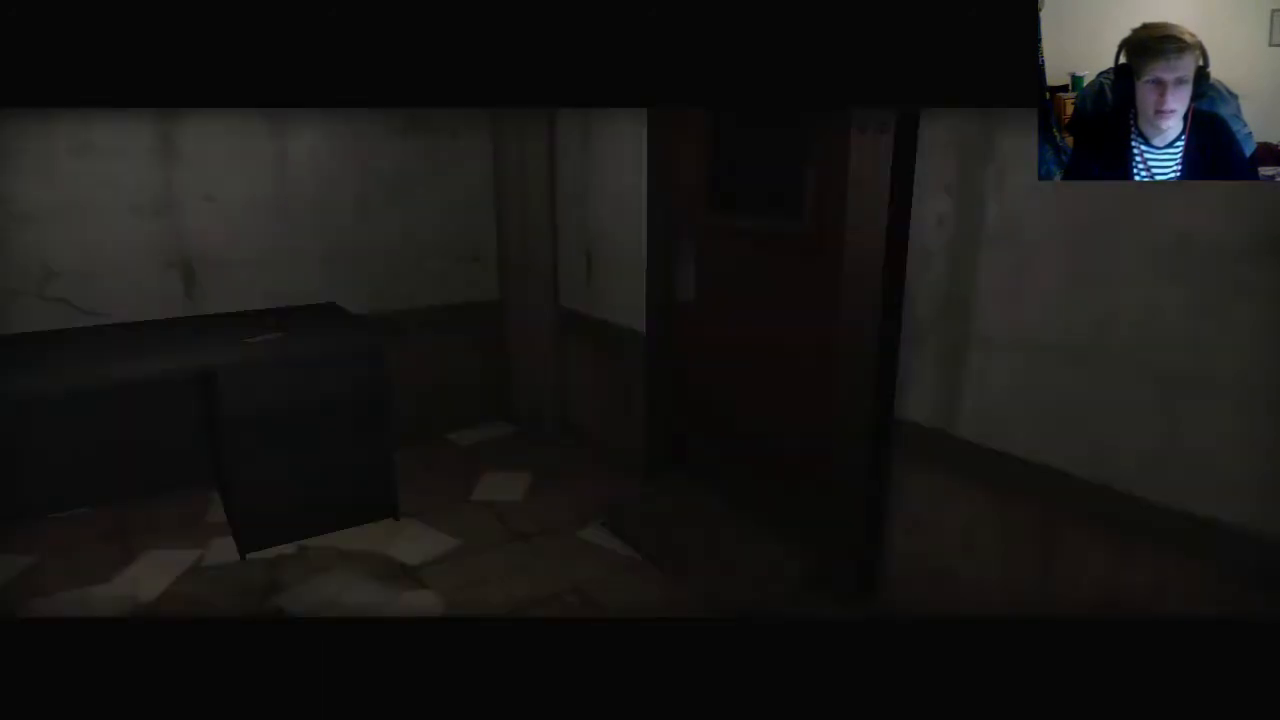
{"action": "mouse_move", "coordinate": [640, 360]}
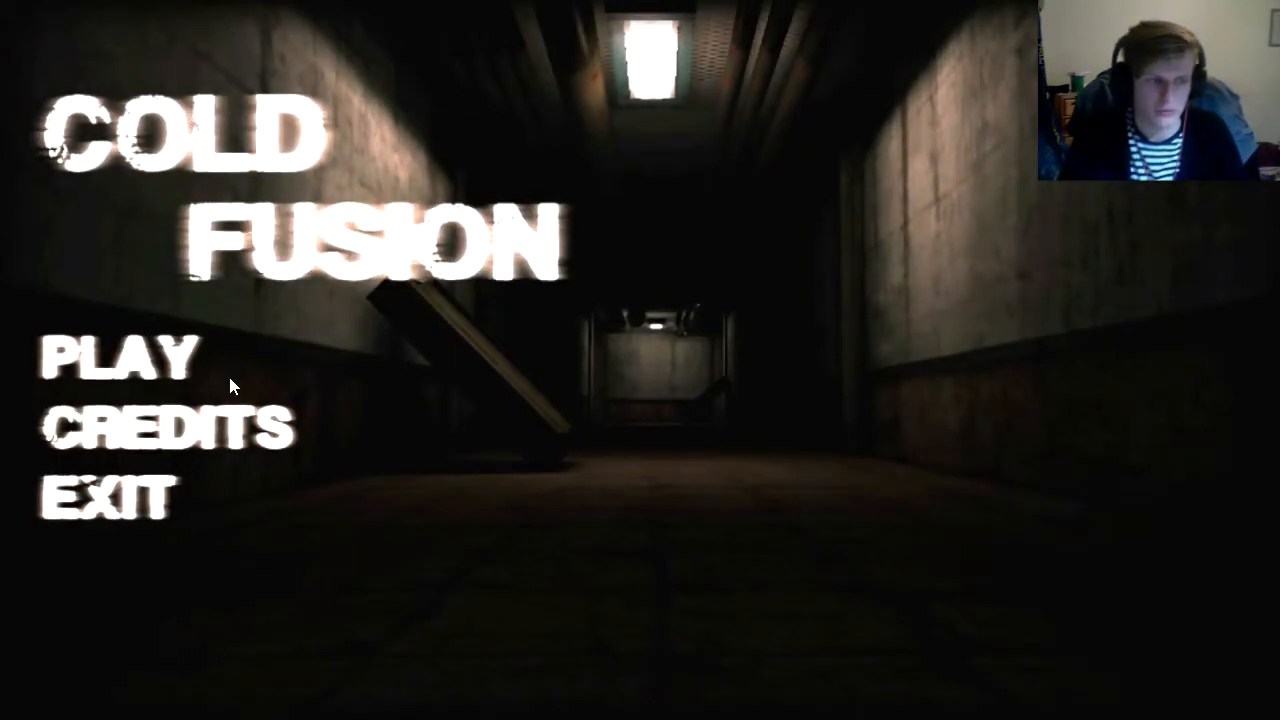
{"action": "left_click", "coordinate": [115, 360]}
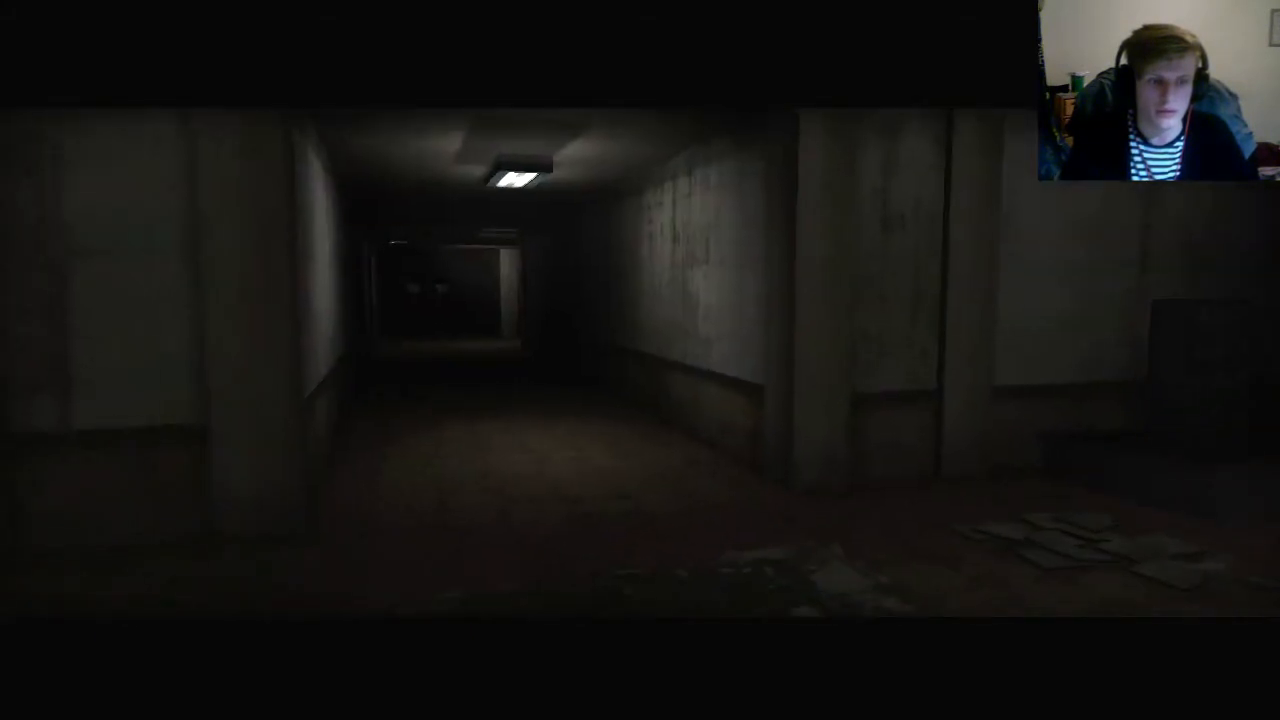
{"action": "mouse_move", "coordinate": [640, 360]}
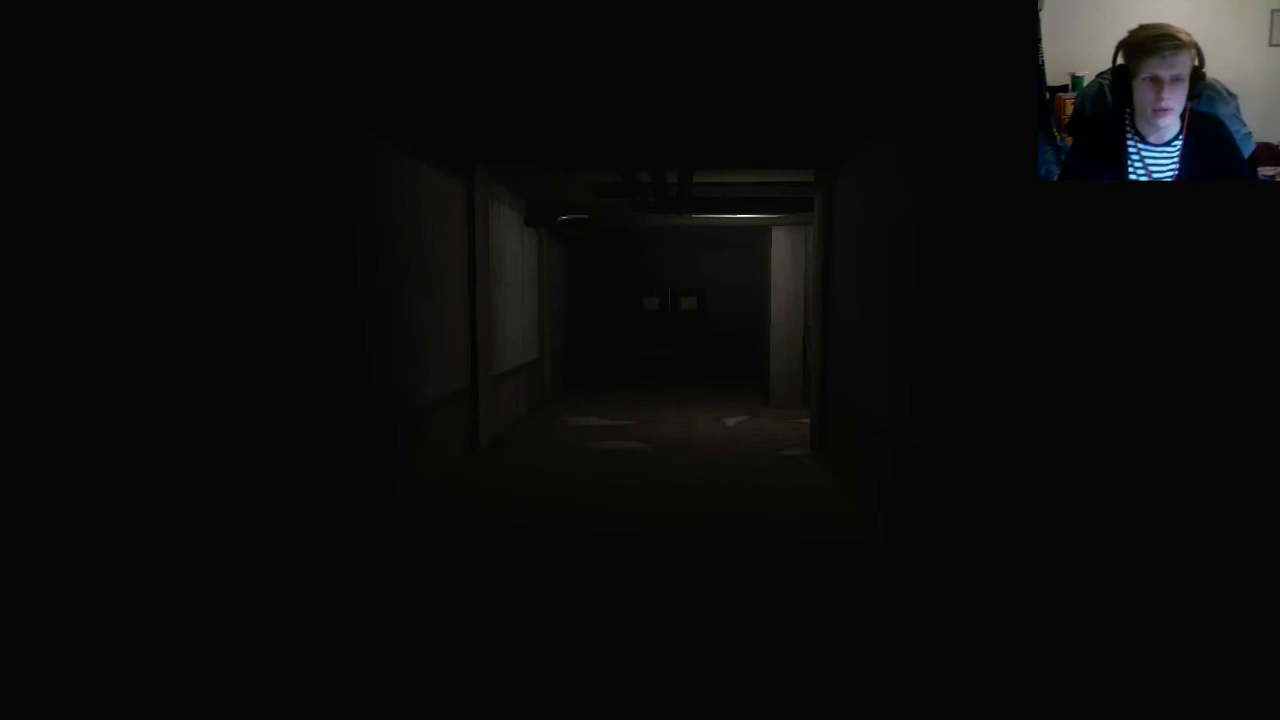
Step: Advance down the dark corridor toward the piped hallway
{"action": "key", "text": "w"}
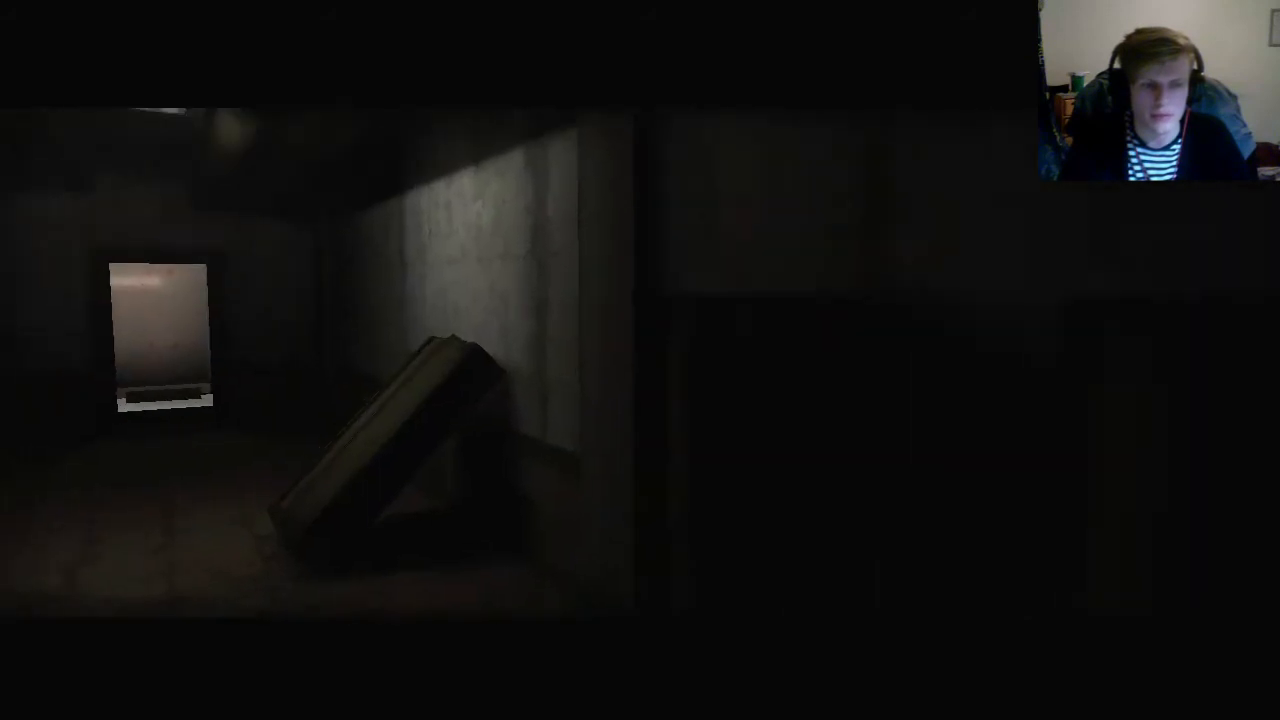
{"action": "mouse_move", "coordinate": [640, 360]}
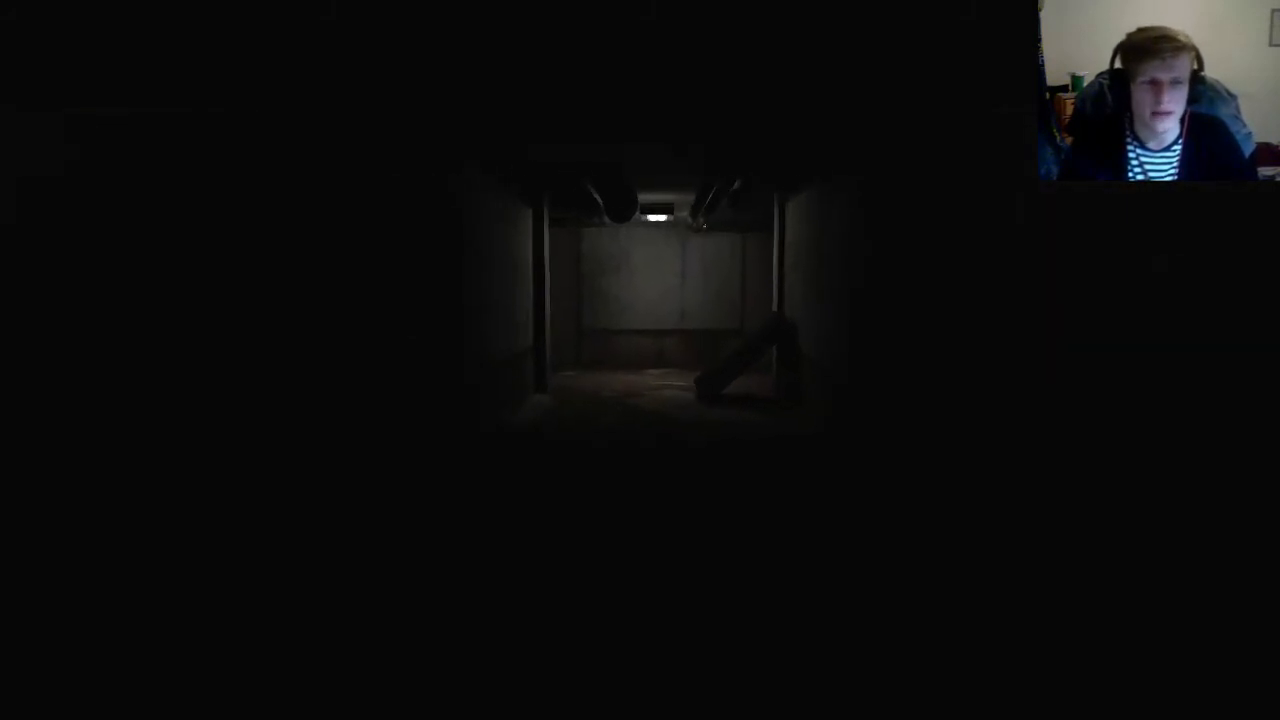
Step: Walk past the floor debris toward the small lit doorway at the hall's end
{"action": "key", "text": "w"}
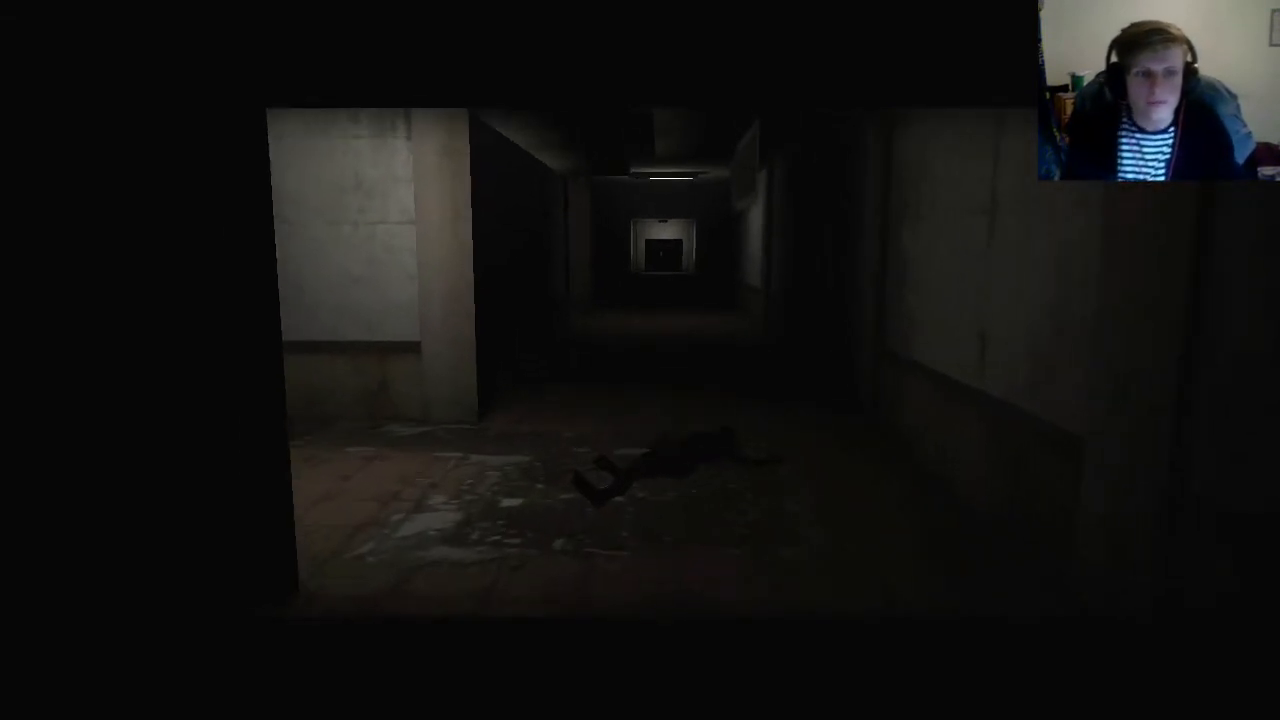
{"action": "key", "text": "w"}
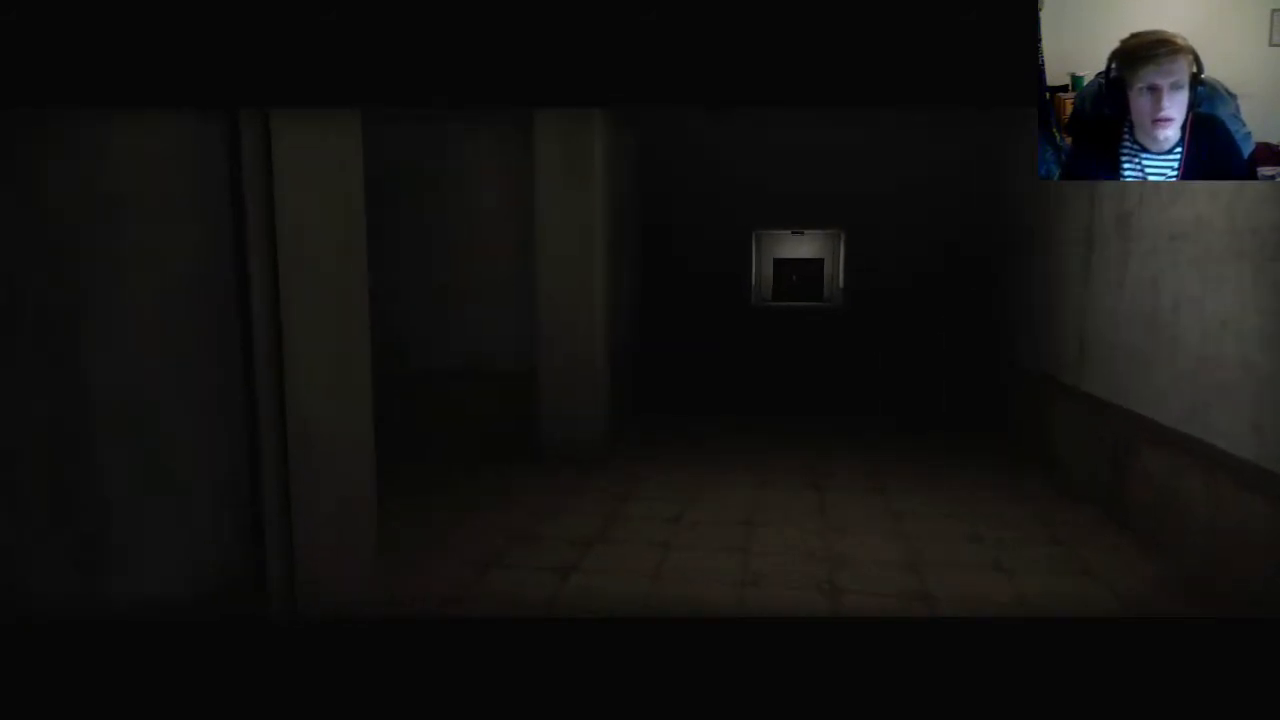
{"action": "mouse_move", "coordinate": [640, 360]}
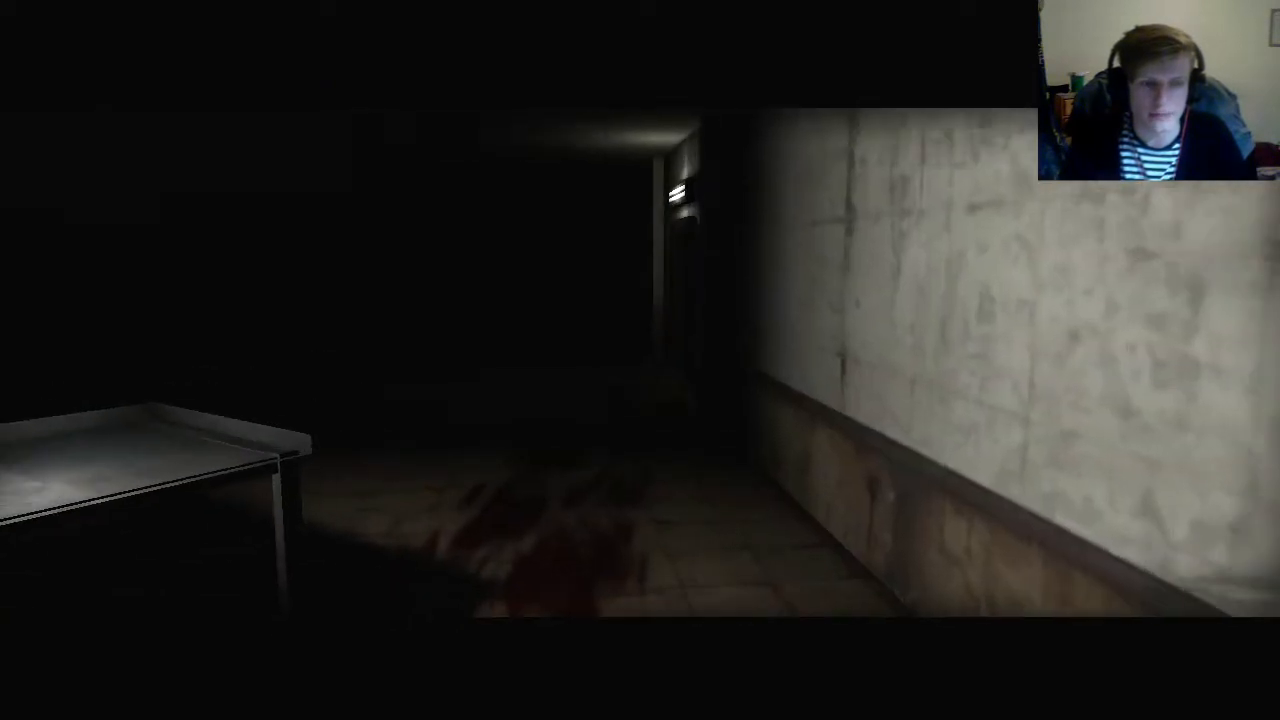
{"action": "mouse_move", "coordinate": [640, 360]}
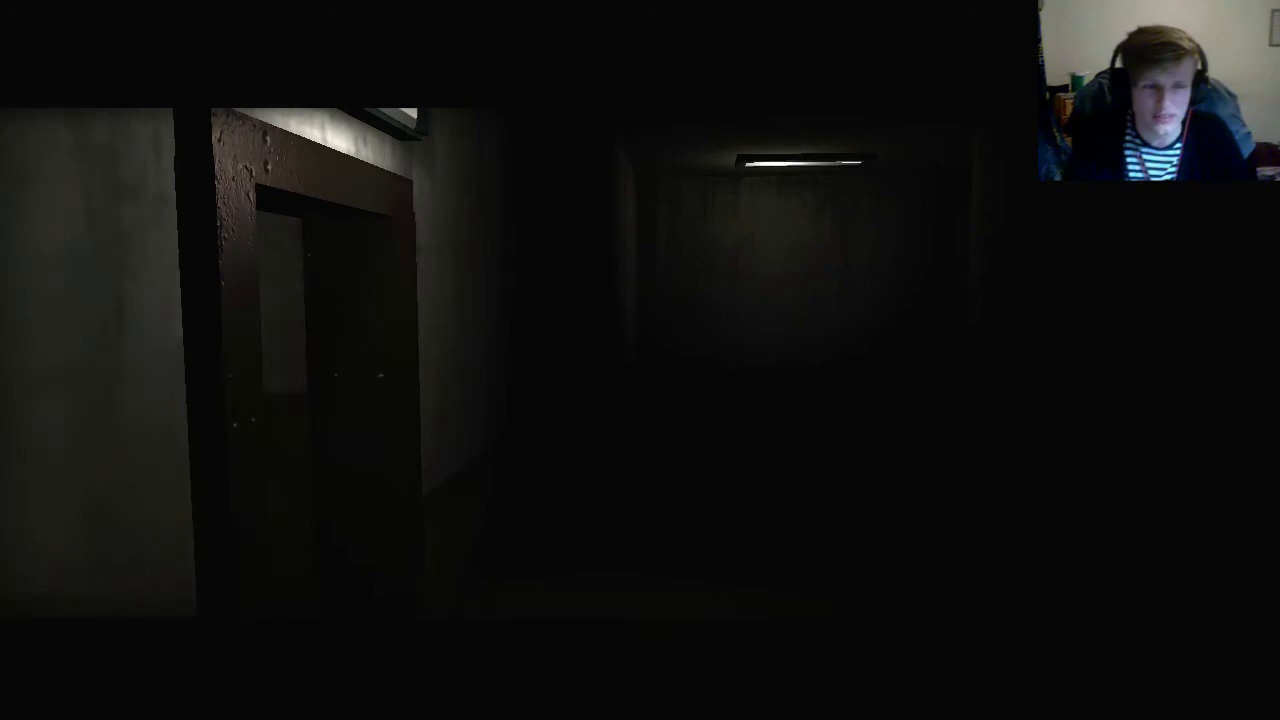
{"action": "mouse_move", "coordinate": [640, 360]}
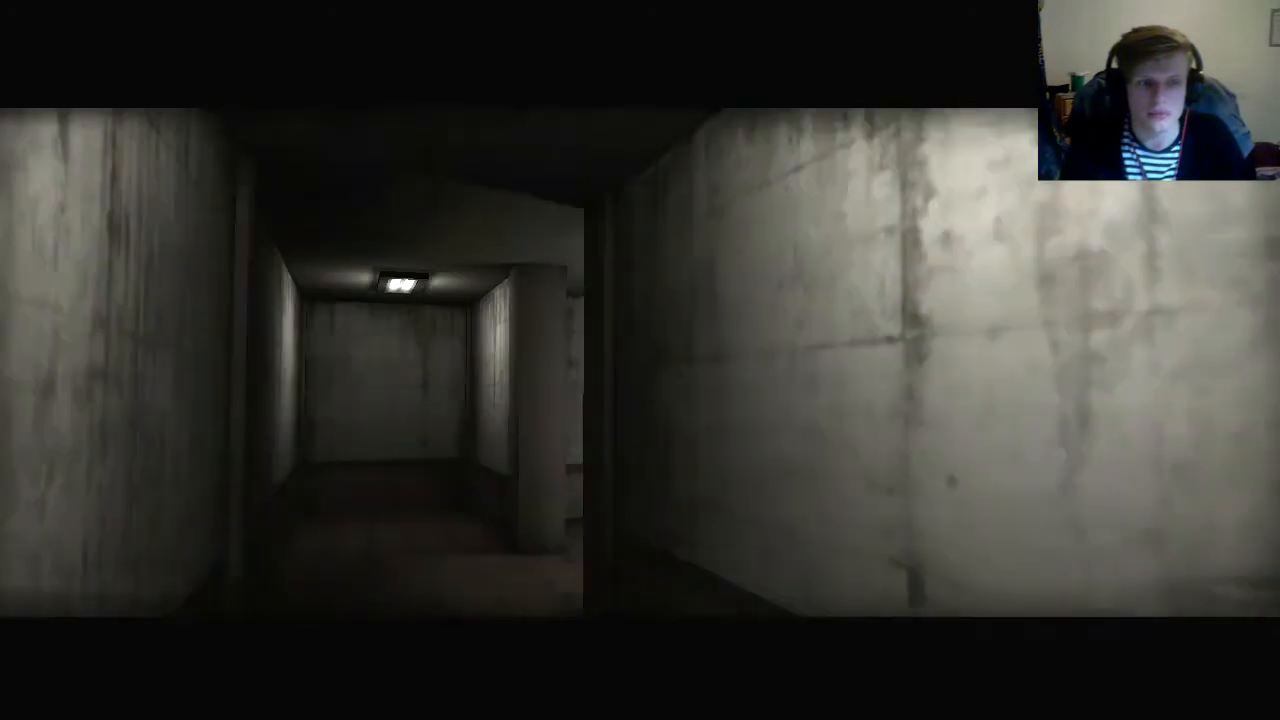
{"action": "mouse_move", "coordinate": [640, 360]}
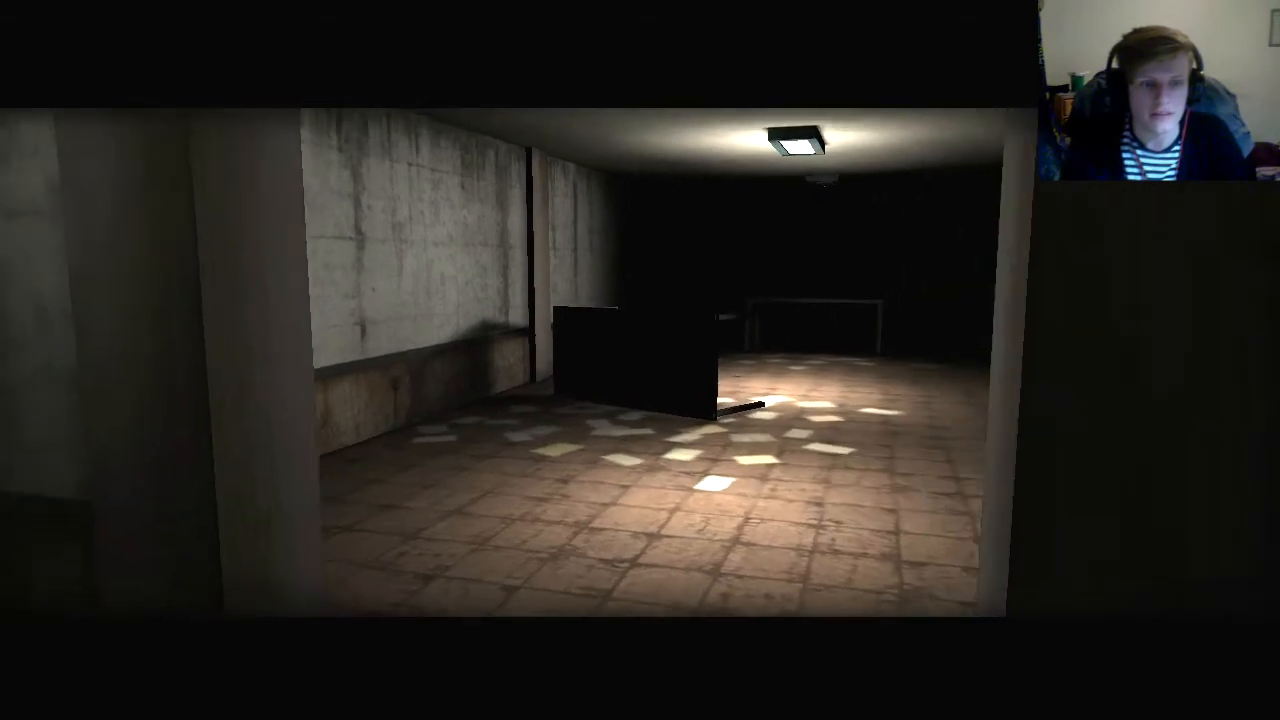
Step: Walk out of the paper-strewn room toward the half-open double doors
{"action": "key", "text": "w"}
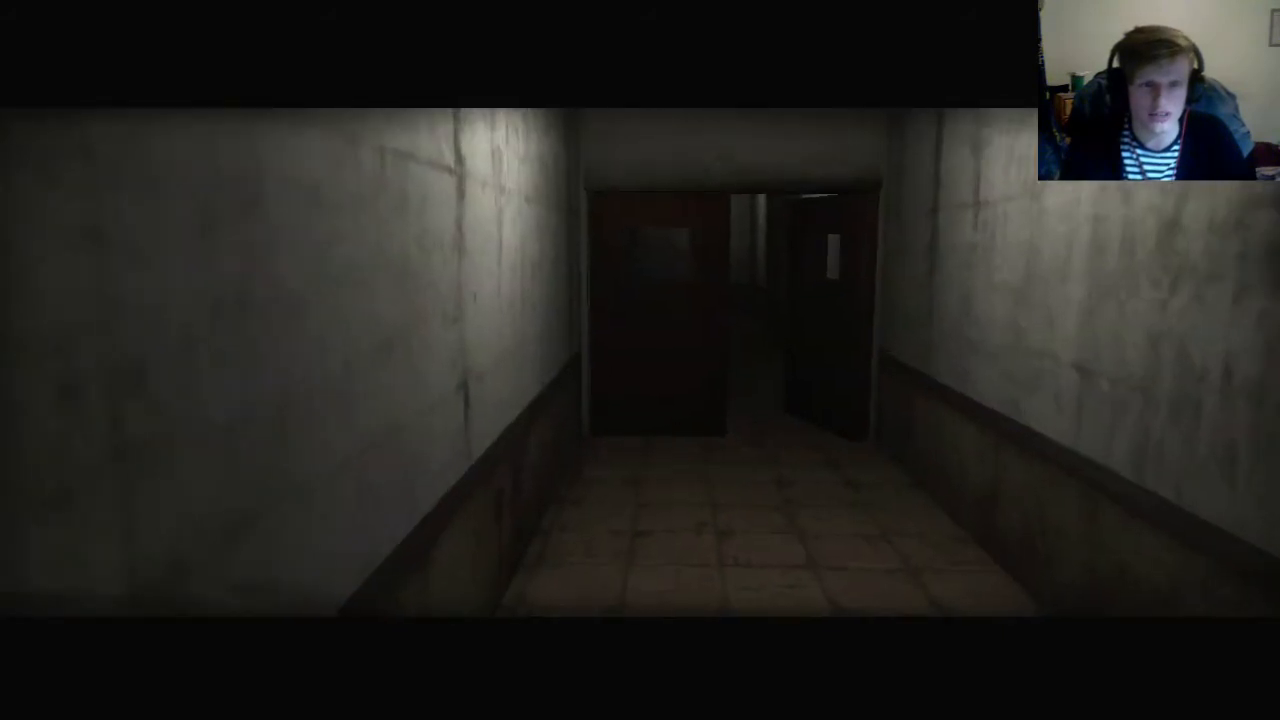
Step: Head through the half-open doors into the unlit concrete passage
{"action": "key", "text": "w"}
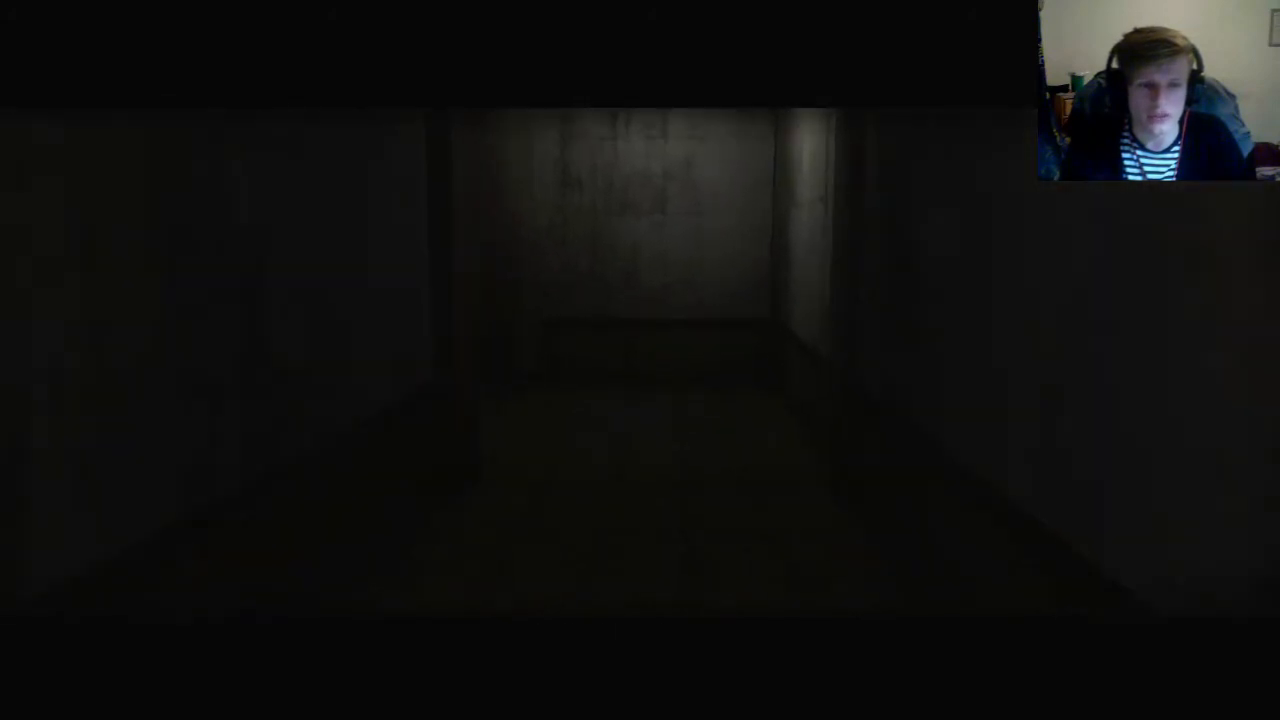
{"action": "mouse_move", "coordinate": [640, 360]}
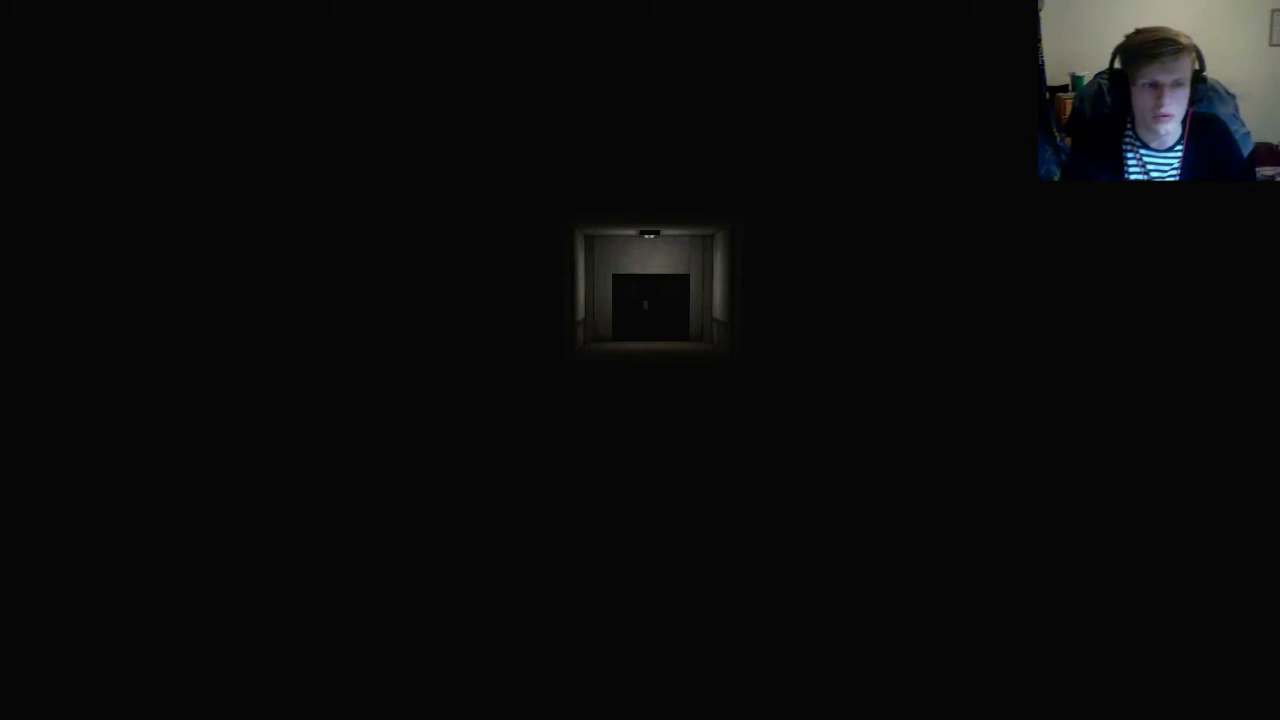
Step: Walk right up to the closed double doors at the lit corridor
{"action": "key", "text": "w"}
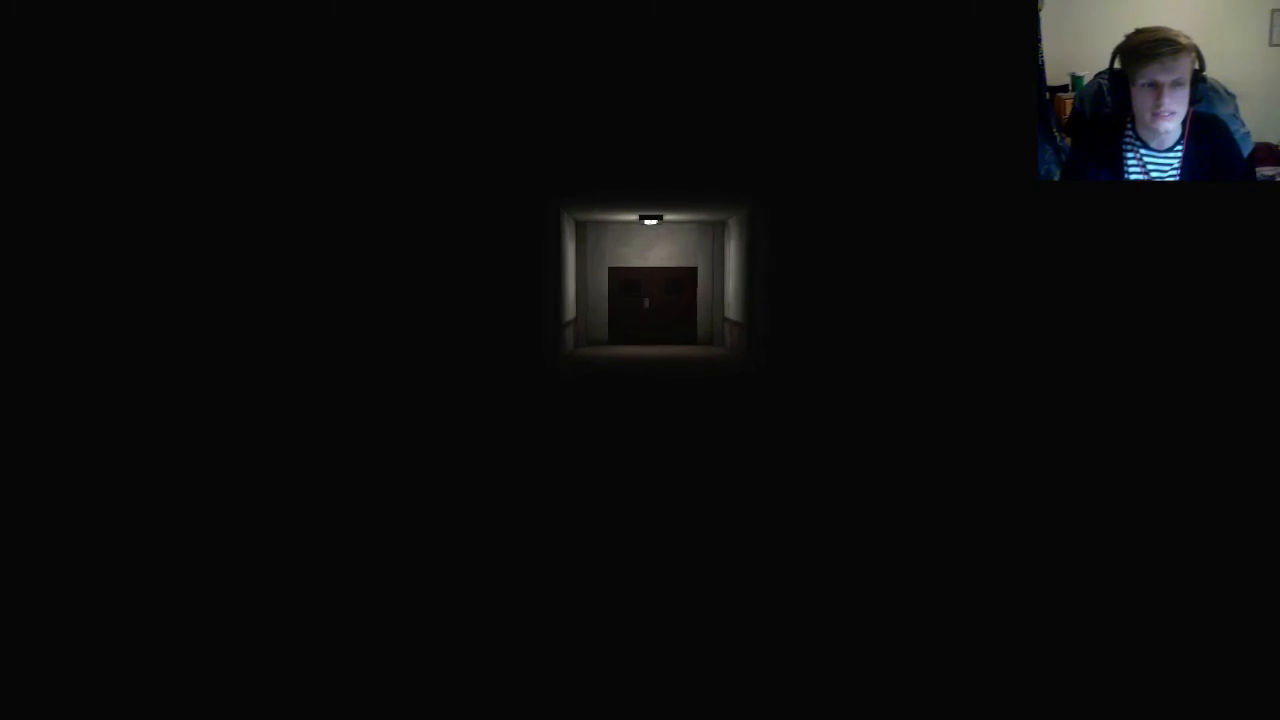
{"action": "key", "text": "w"}
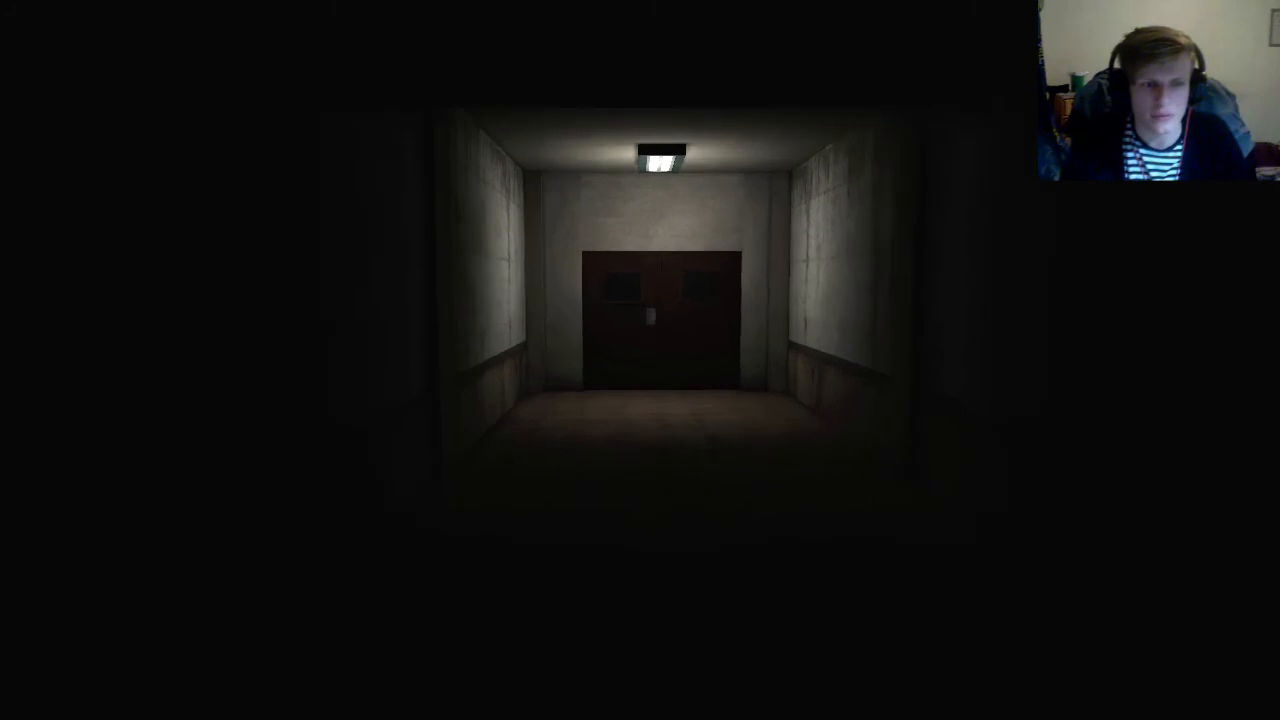
{"action": "key", "text": "w"}
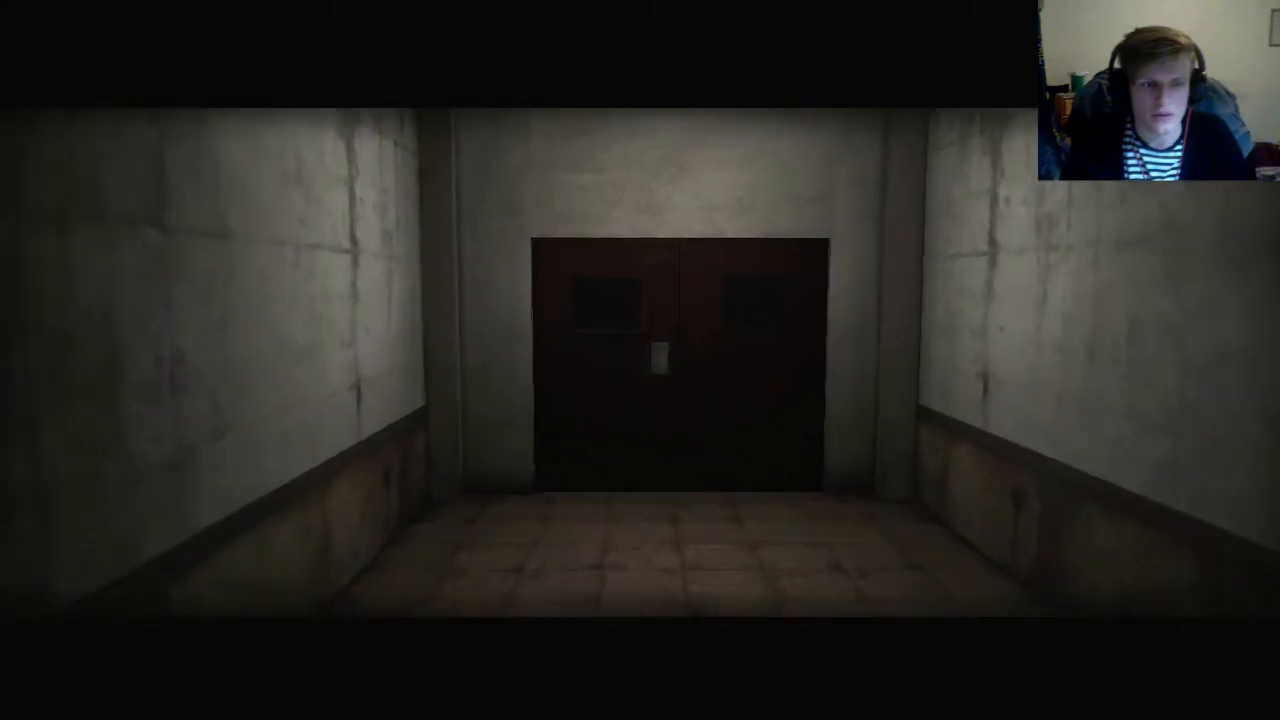
{"action": "key", "text": "w"}
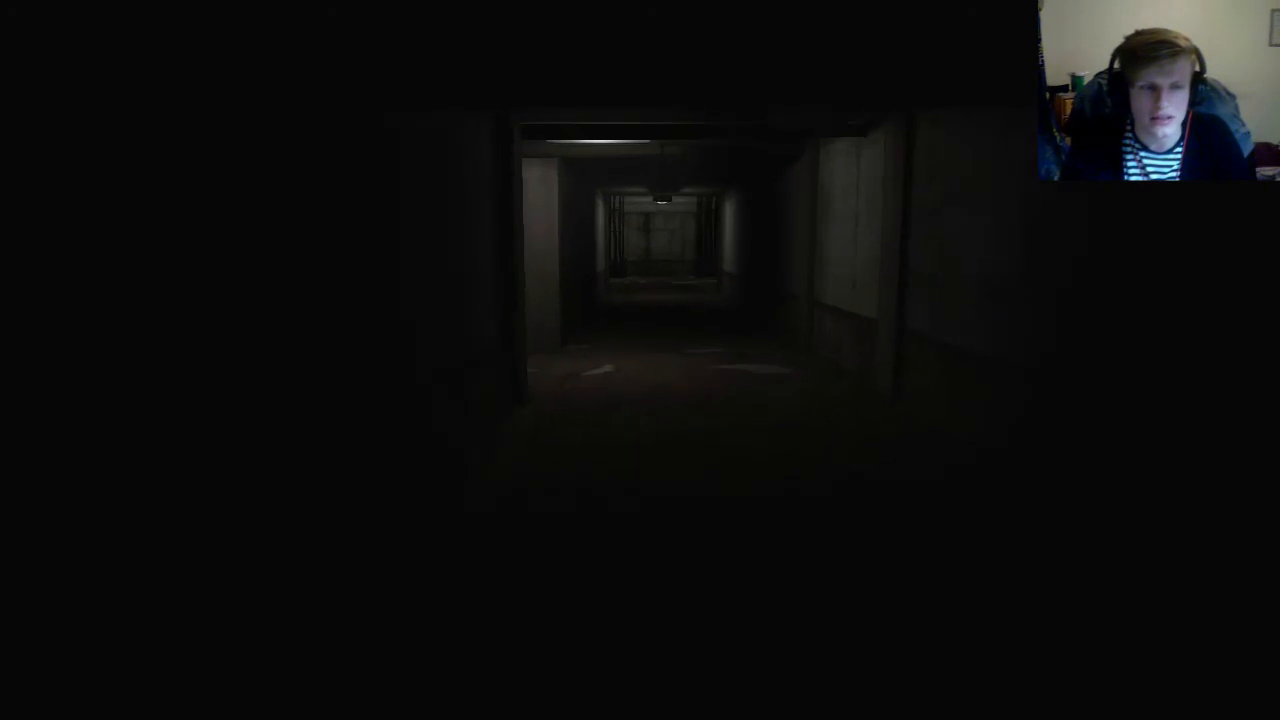
Step: Walk along the lit corridor past the barred gates into the crate room
{"action": "key", "text": "w"}
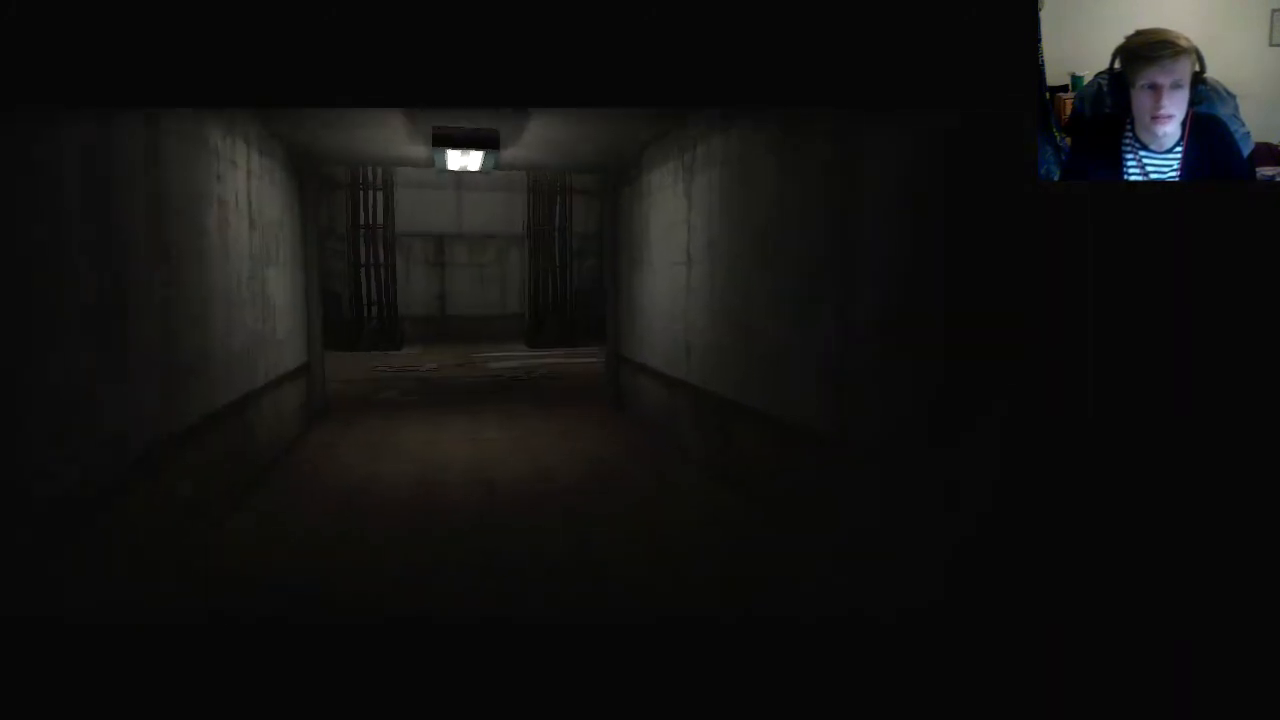
{"action": "key", "text": "w"}
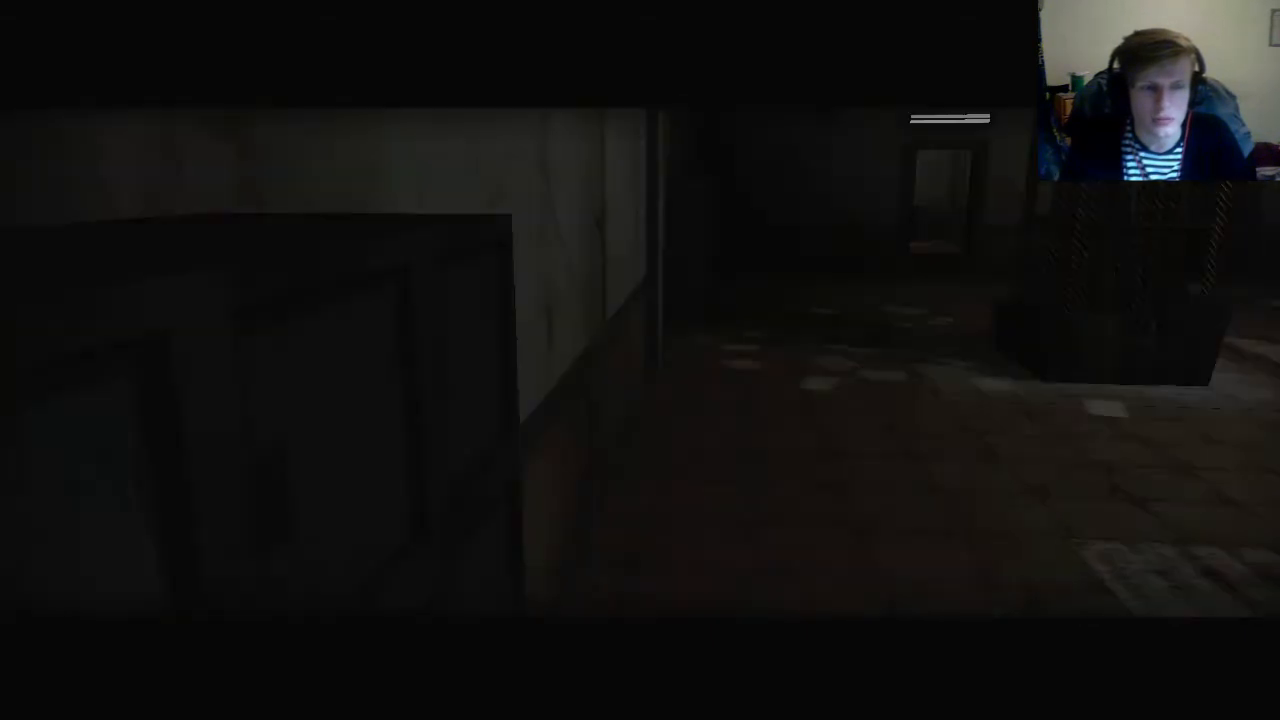
{"action": "mouse_move", "coordinate": [640, 360]}
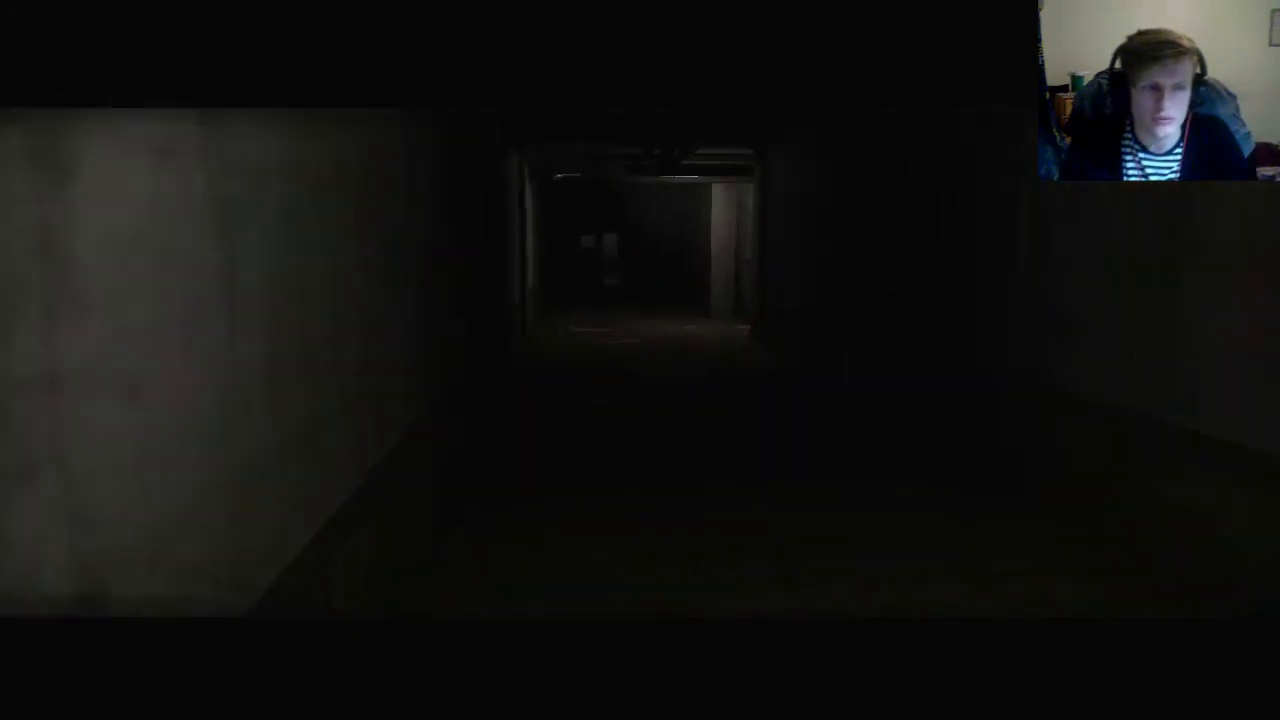
Step: Move forward over the stained floor down the dim tiled hallway
{"action": "key", "text": "w"}
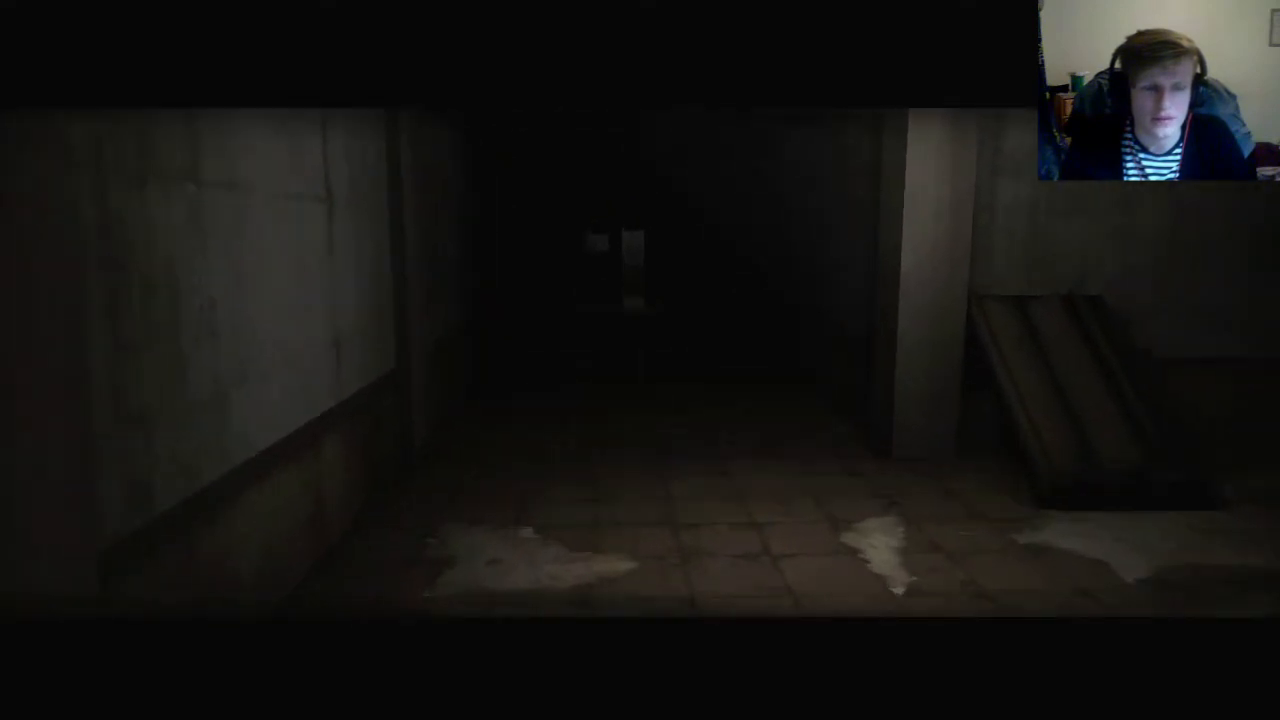
{"action": "mouse_move", "coordinate": [640, 360]}
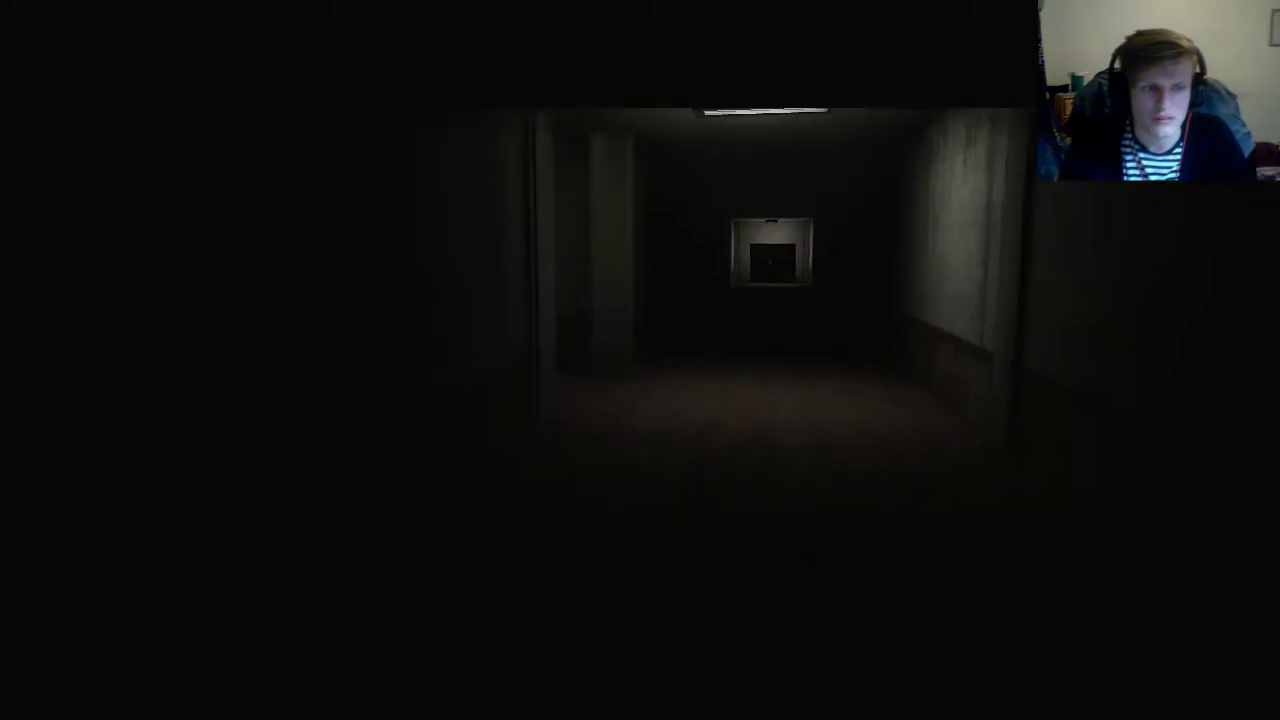
{"action": "mouse_move", "coordinate": [640, 360]}
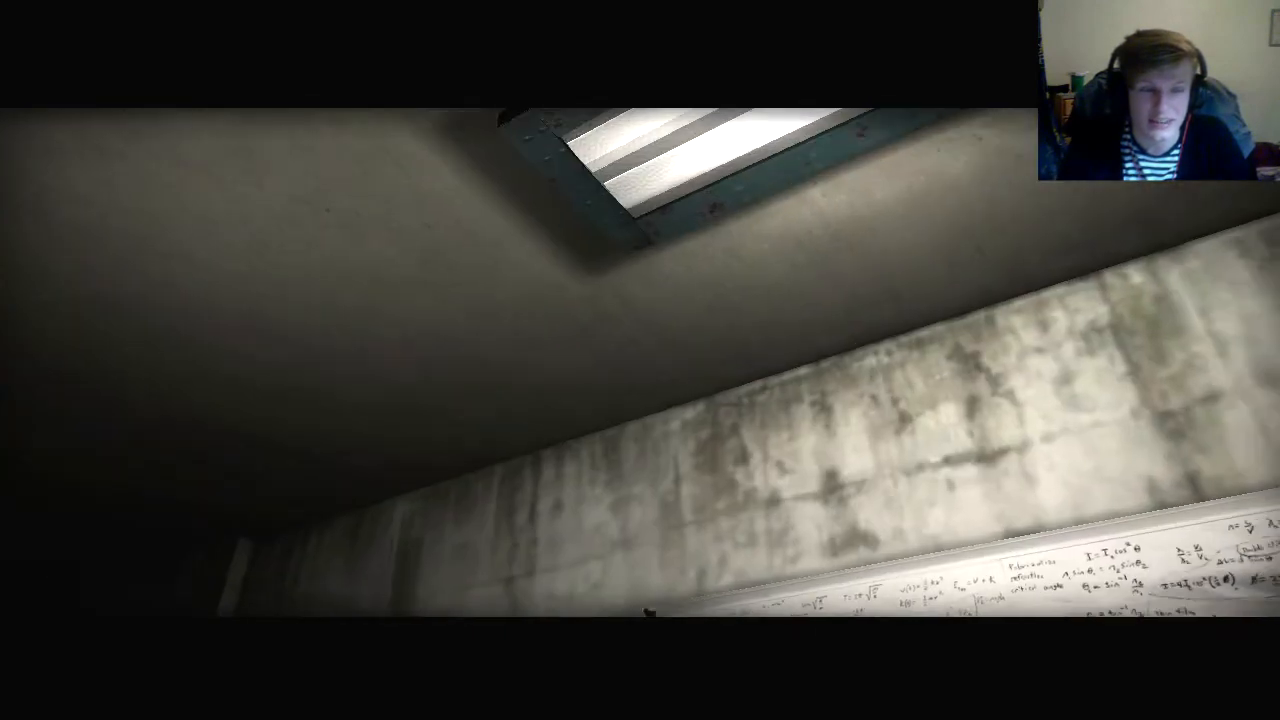
{"action": "mouse_move", "coordinate": [640, 360]}
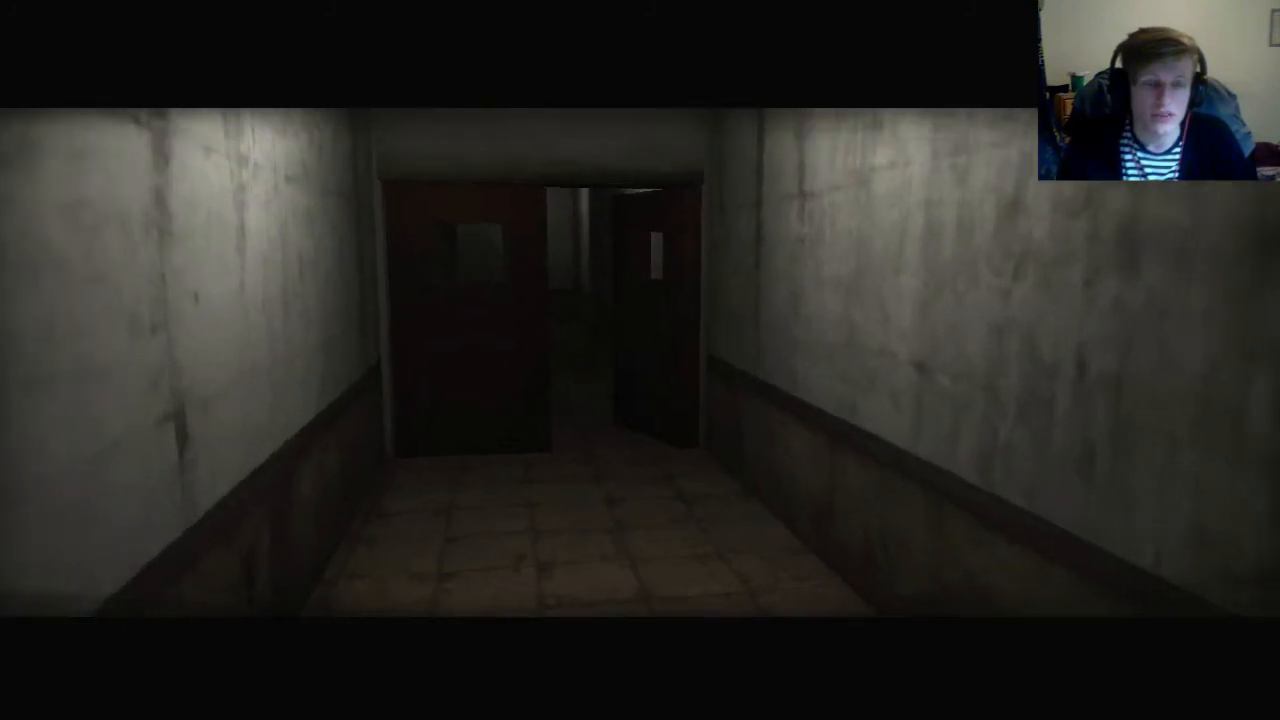
Step: Walk past the equation whiteboard up to the half-open double doors
{"action": "key", "text": "W"}
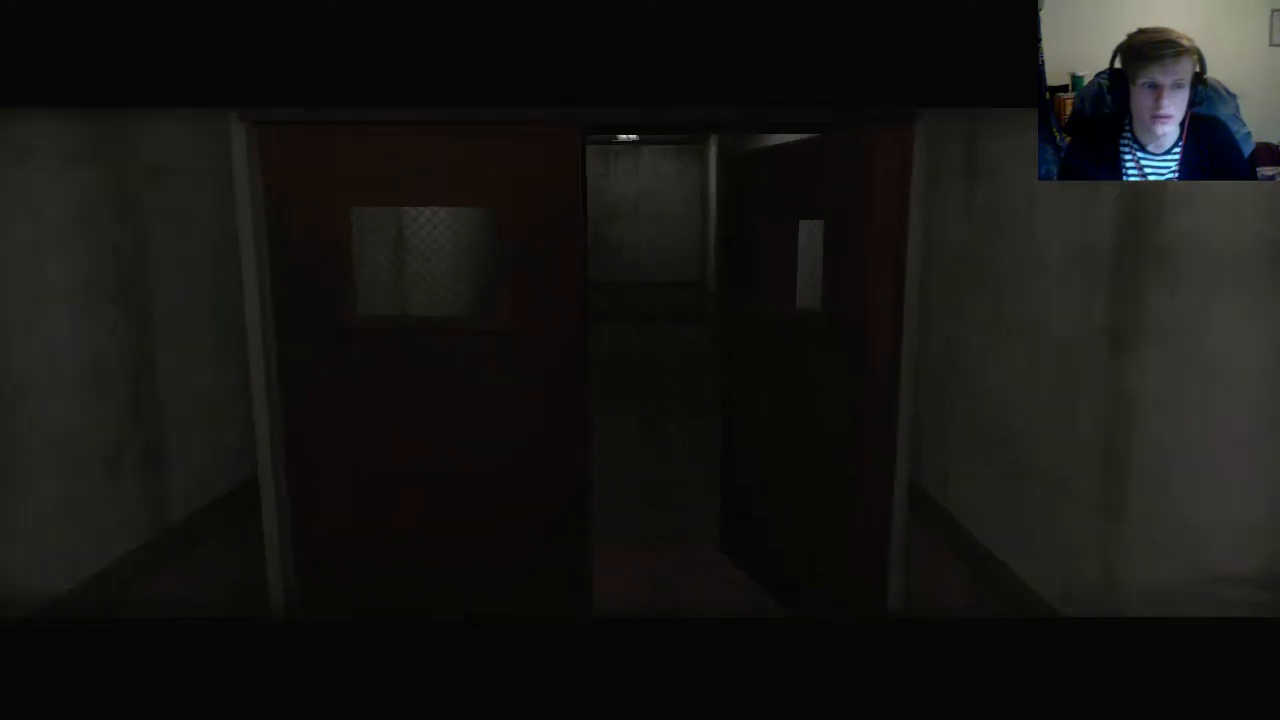